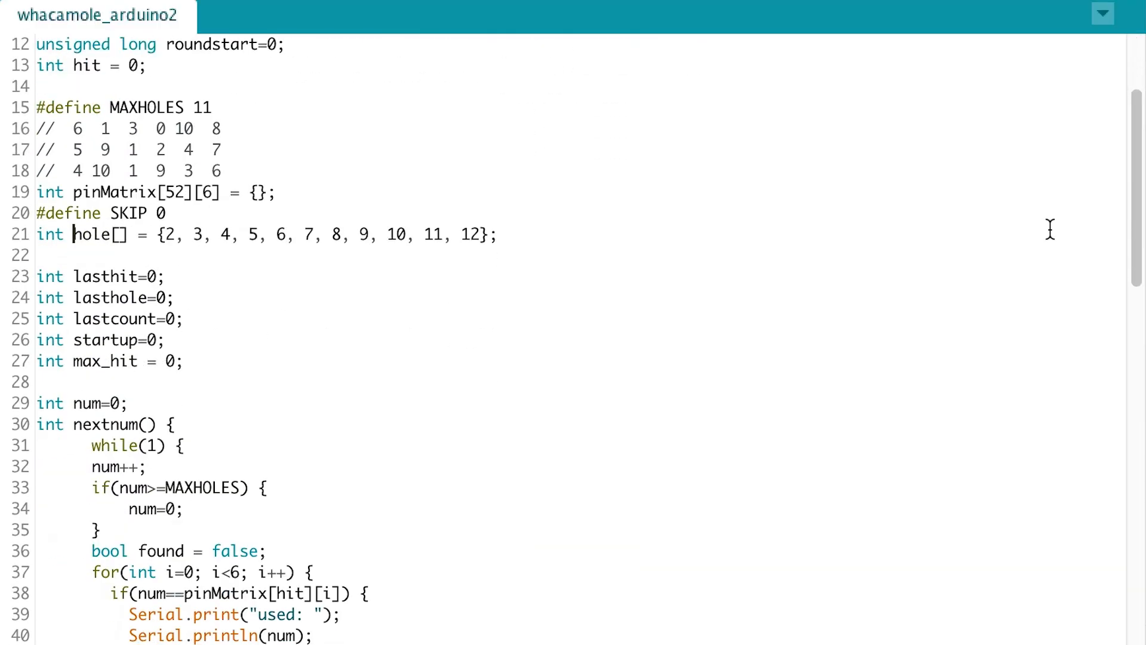
pyautogui.scroll(-3)
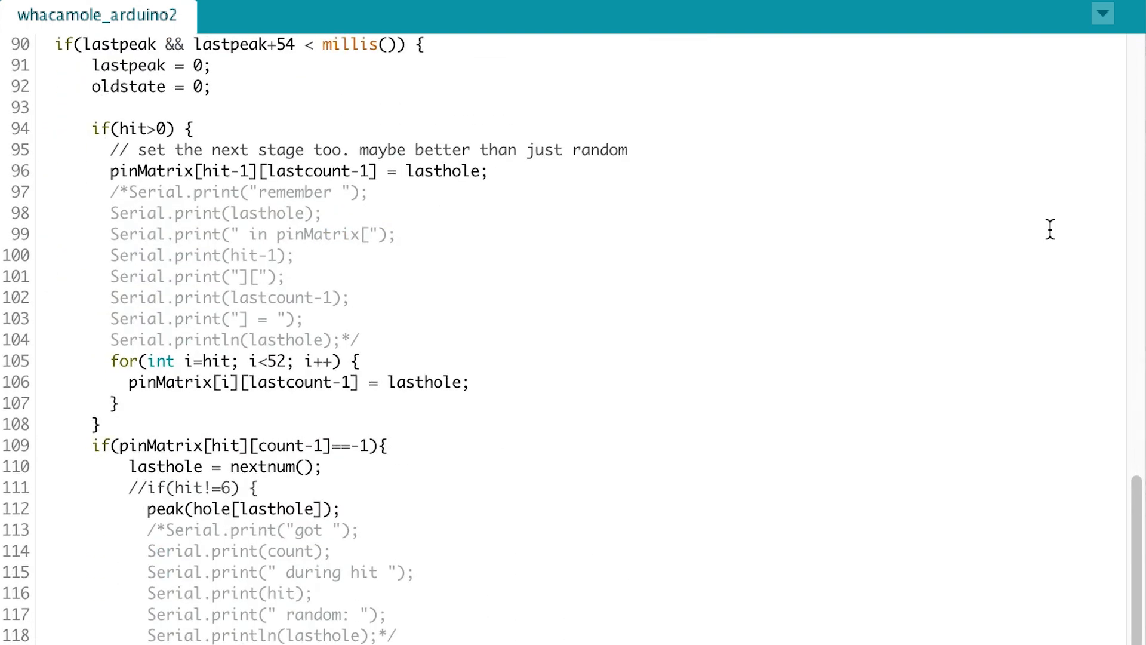
pyautogui.scroll(-3)
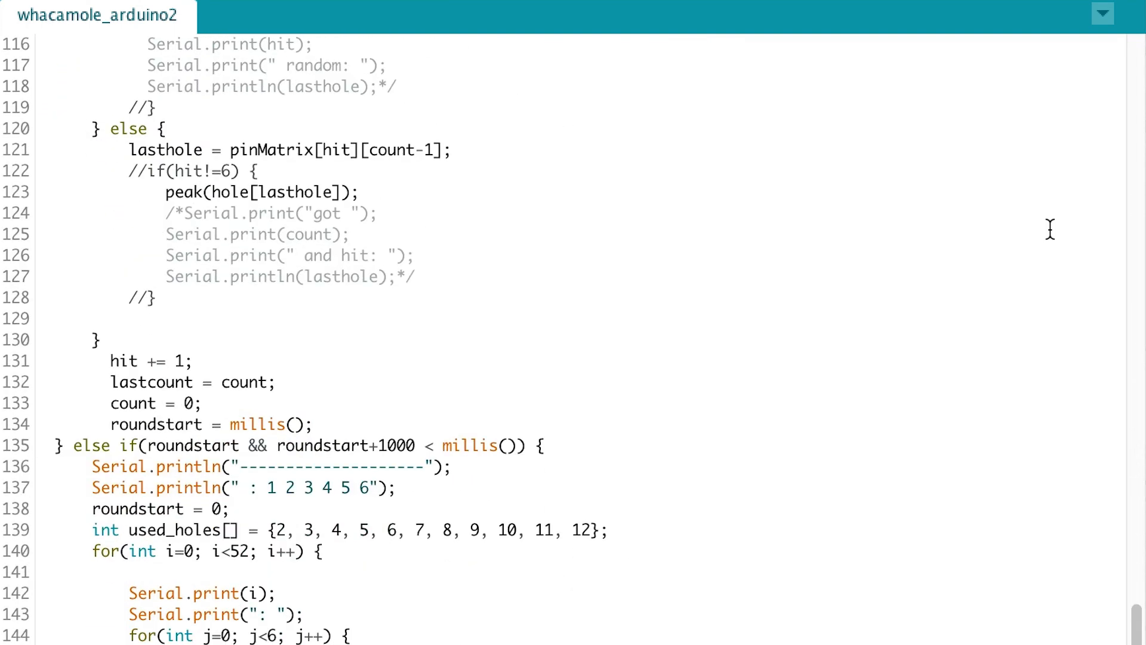